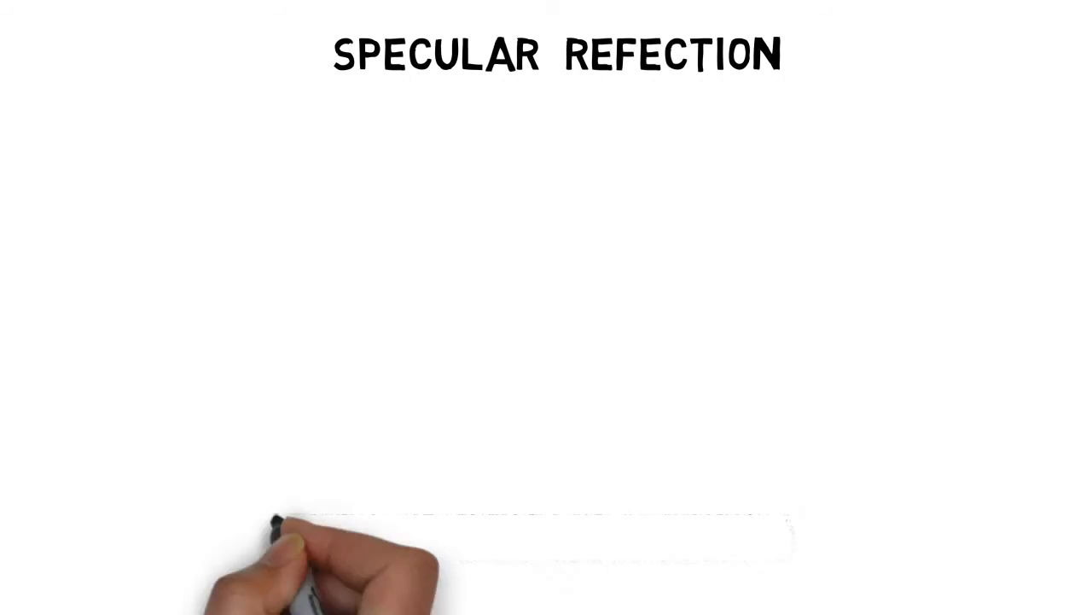
left_click_drag(418, 166, 593, 435)
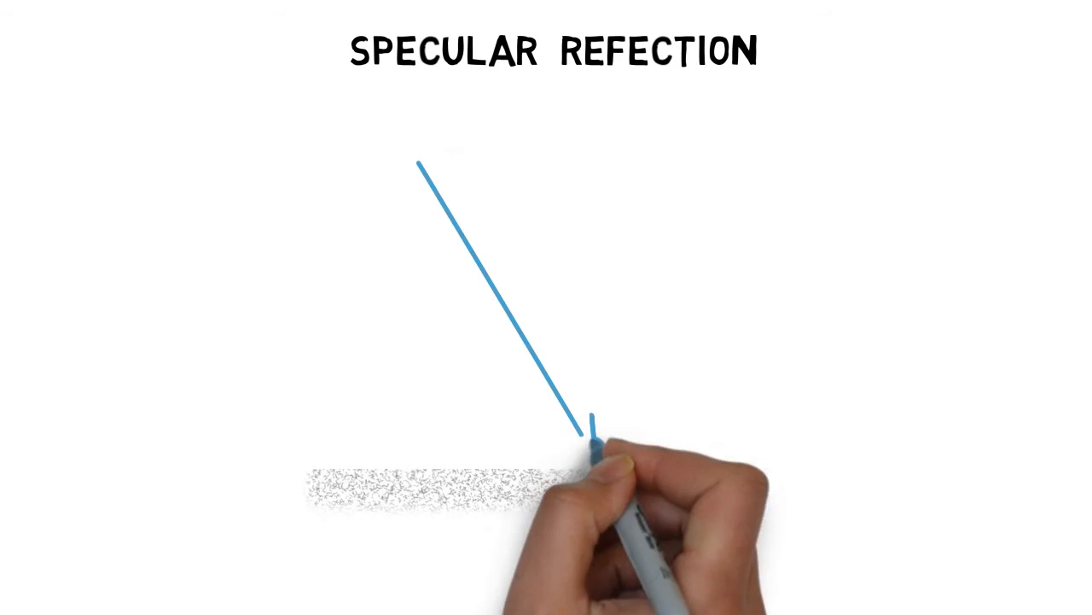